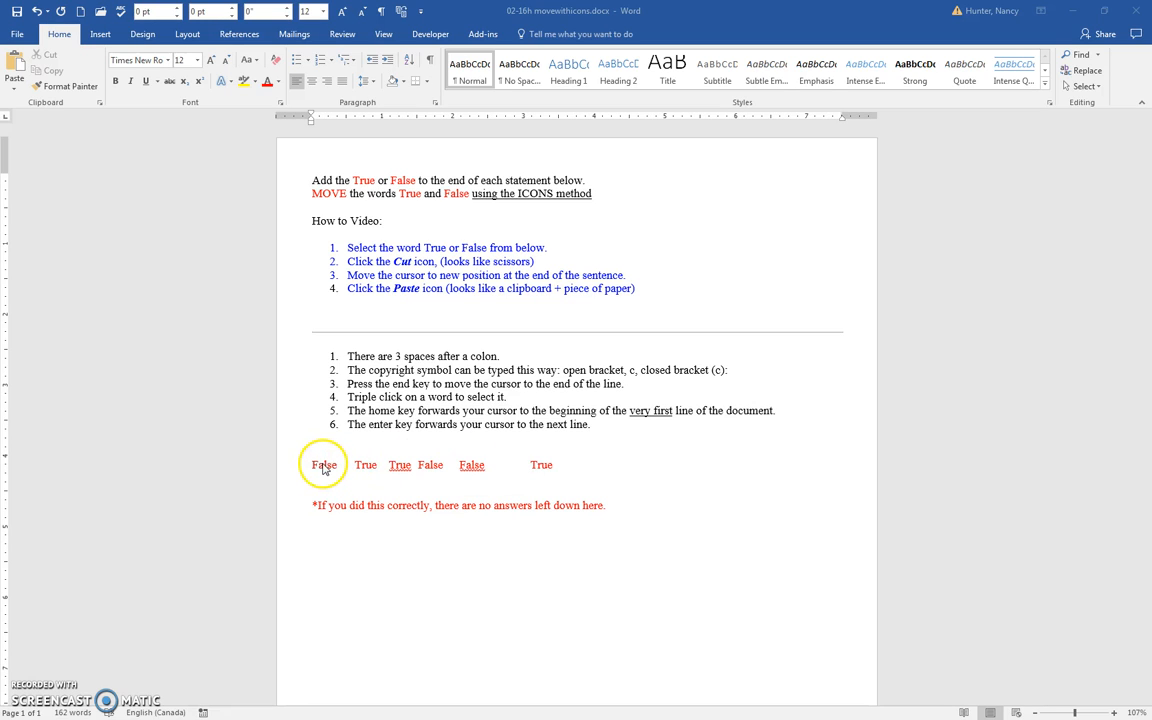
Select the first 'False' in the answer row and cut it to the clipboard
{"action": "double_click", "coordinate": [324, 464]}
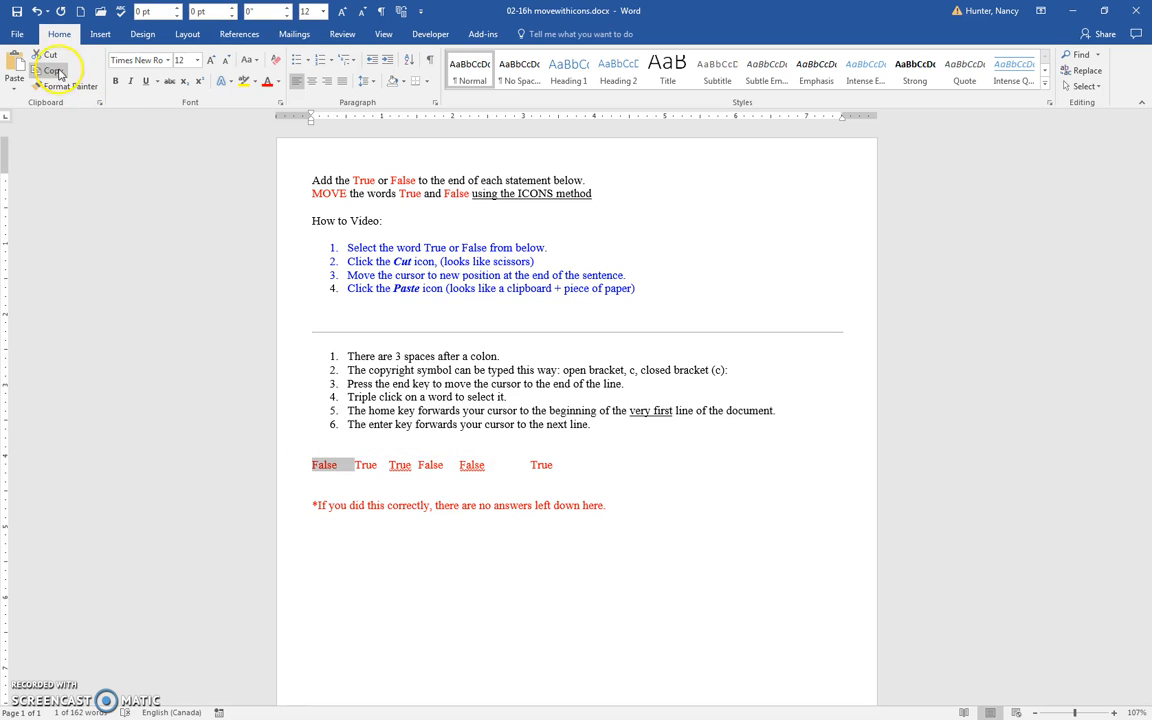
{"action": "mouse_move", "coordinate": [48, 54]}
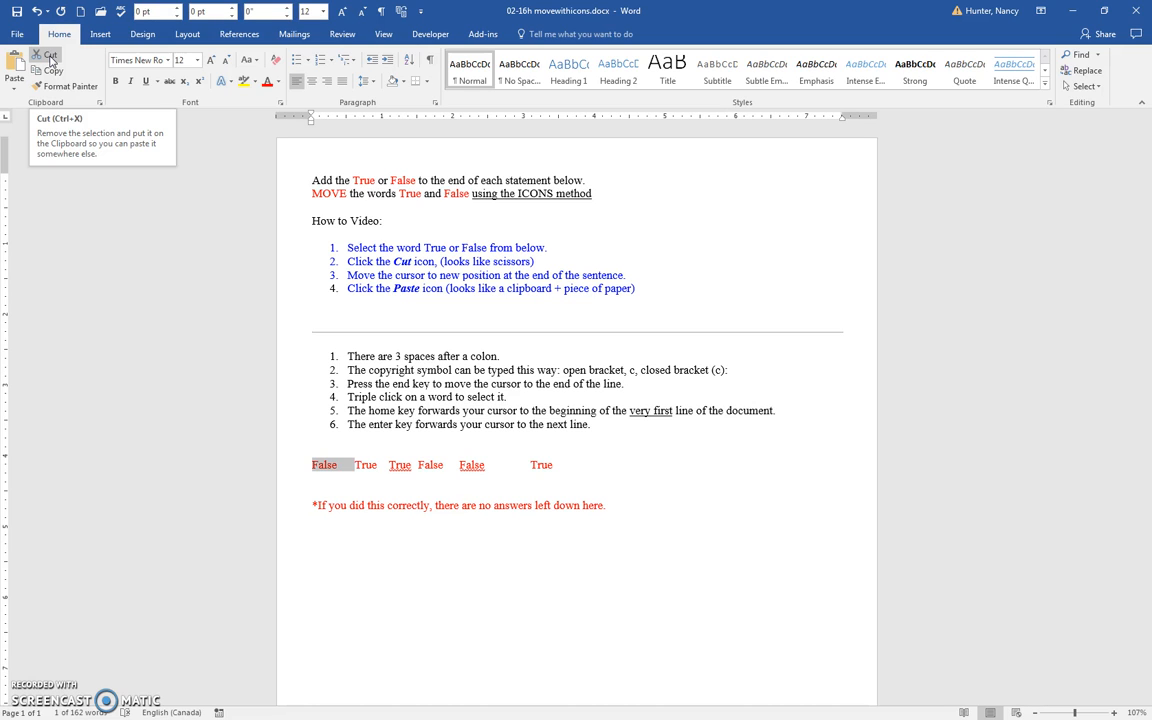
{"action": "left_click", "coordinate": [50, 56]}
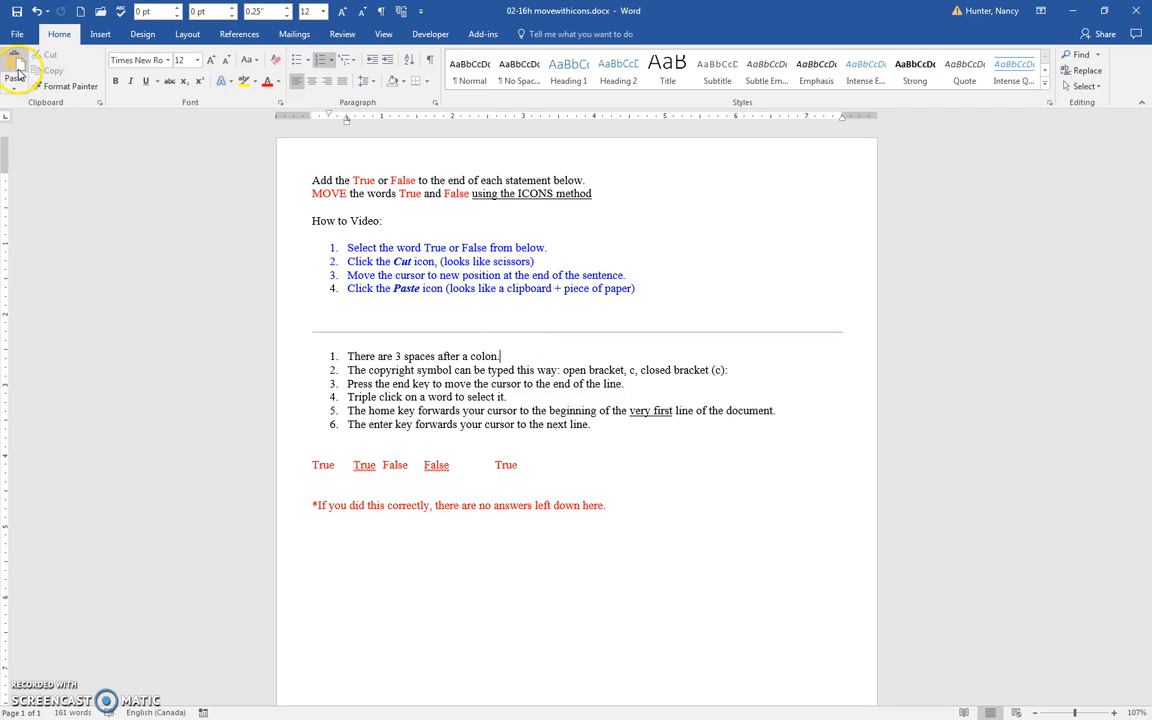
{"action": "mouse_move", "coordinate": [16, 76]}
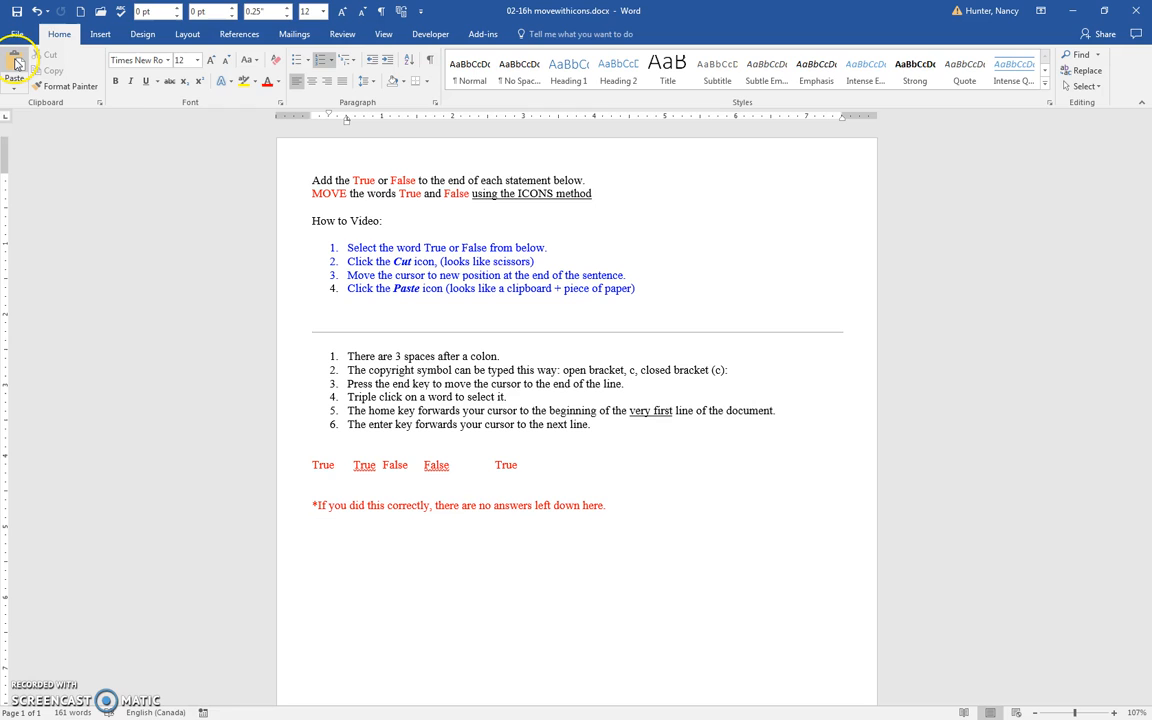
{"action": "mouse_move", "coordinate": [16, 76]}
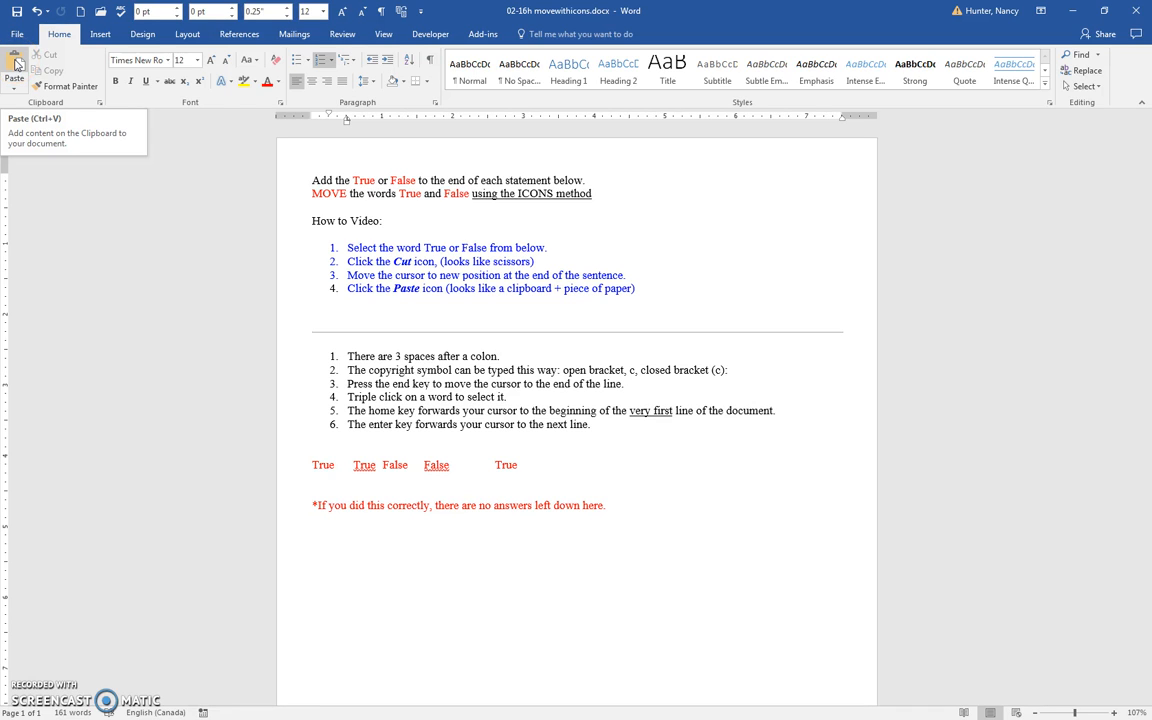
Paste 'False' at the end of statement 1 about spaces after a colon
{"action": "left_click", "coordinate": [14, 70]}
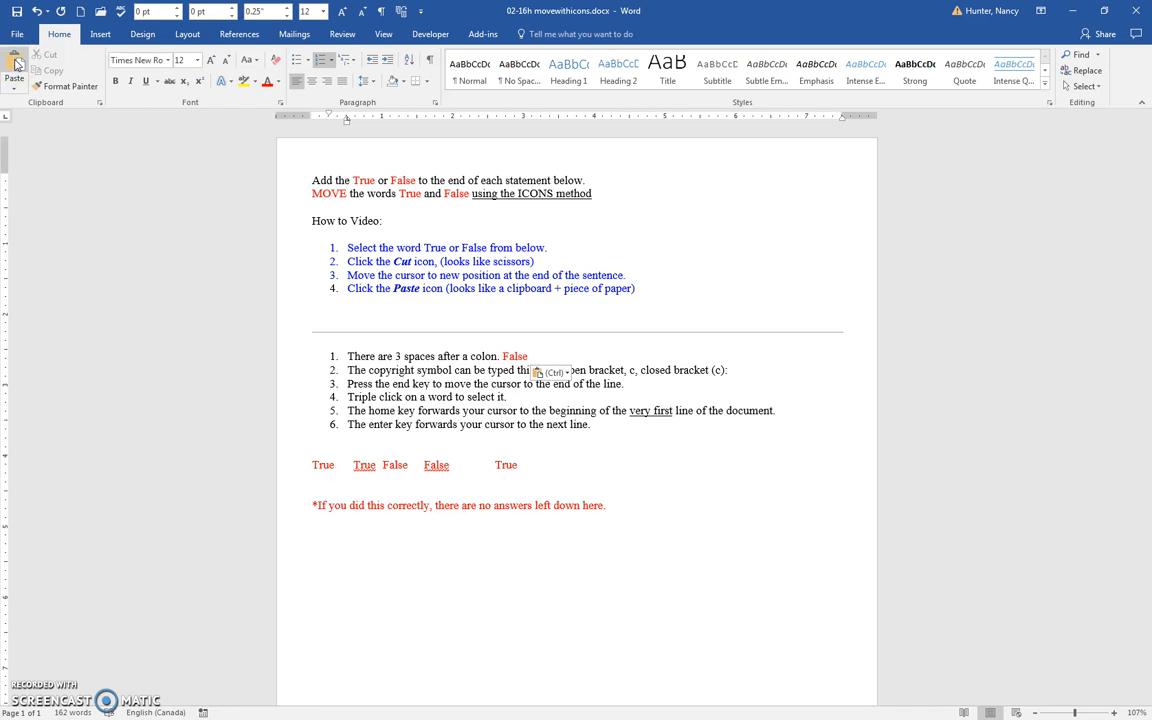